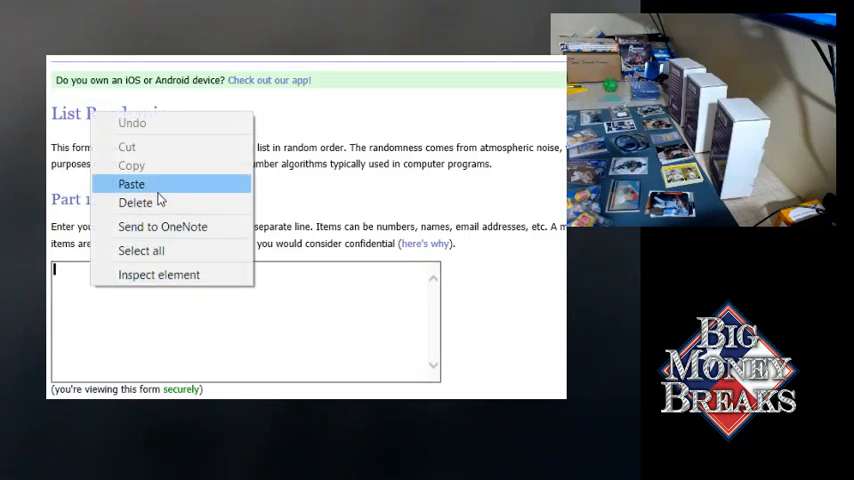
click(131, 184)
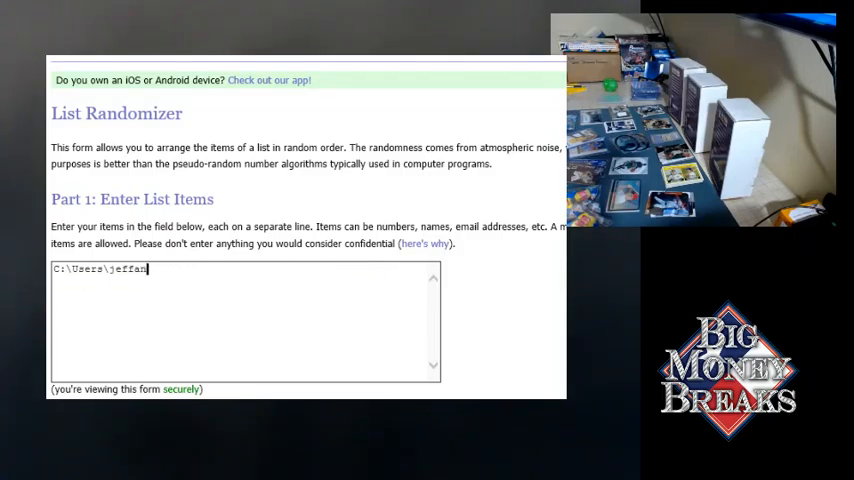
key(Ctrl+a)
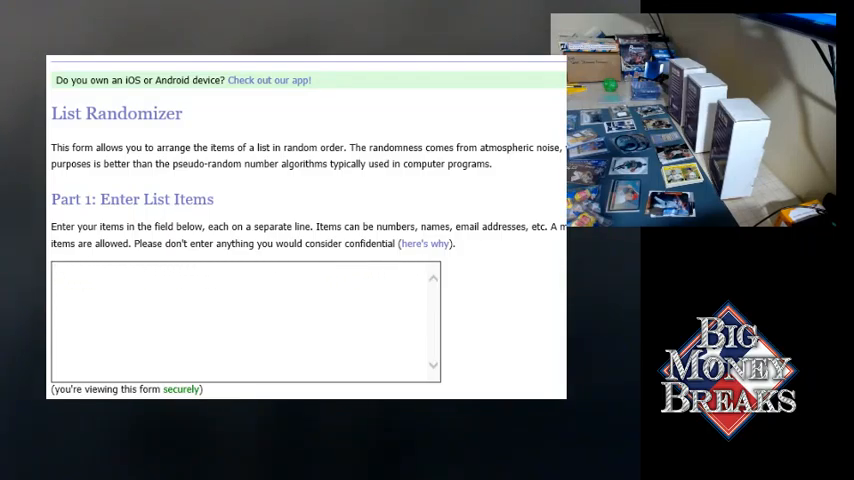
click(93, 295)
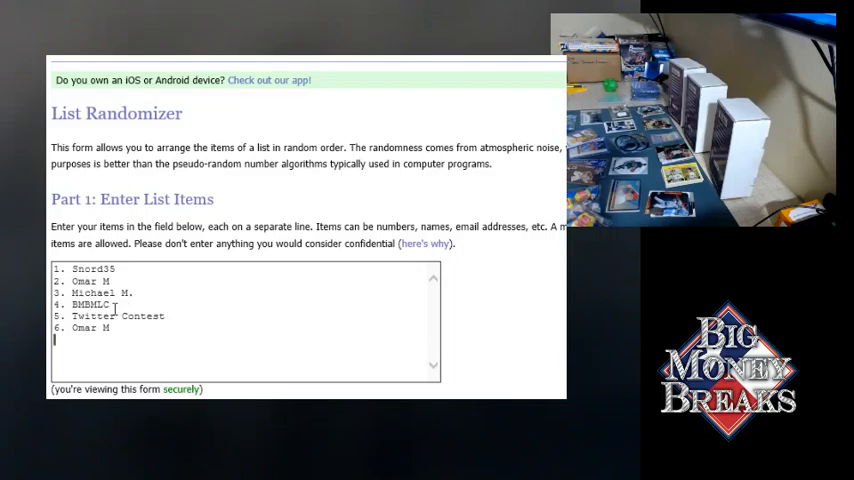
double_click(88, 304)
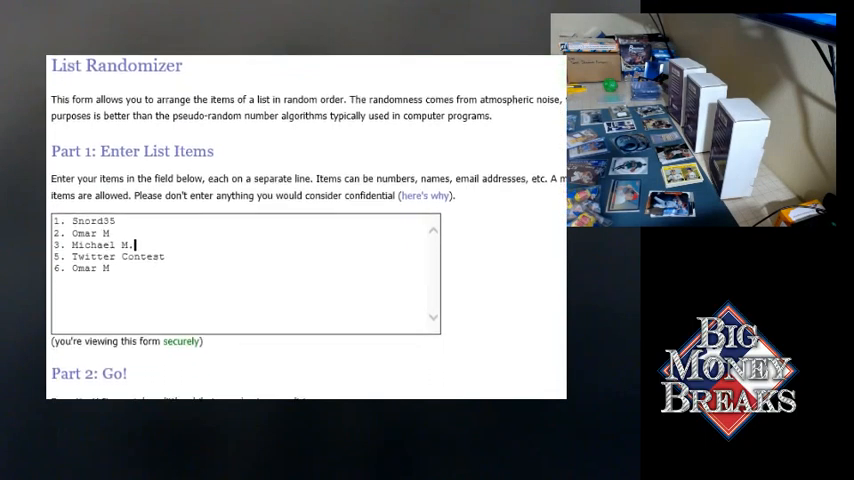
scroll(down, 3)
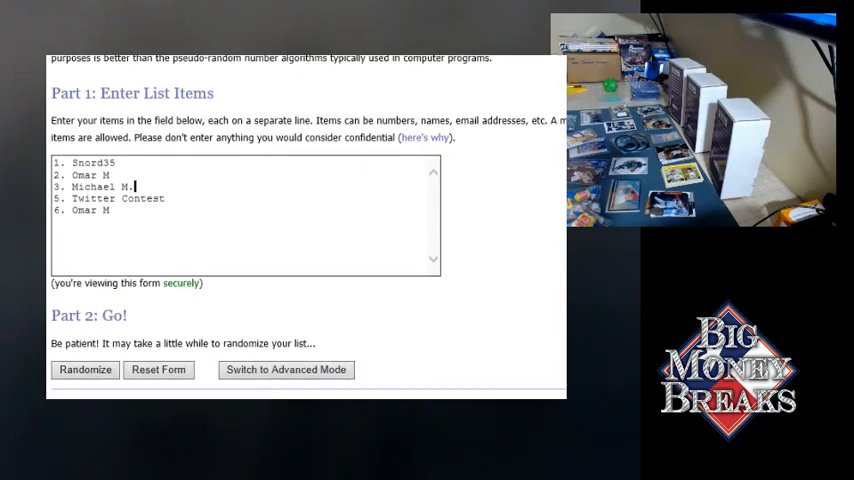
Randomize the list, then hit Again! until it reads randomized 6 times with Michael M. first
click(84, 369)
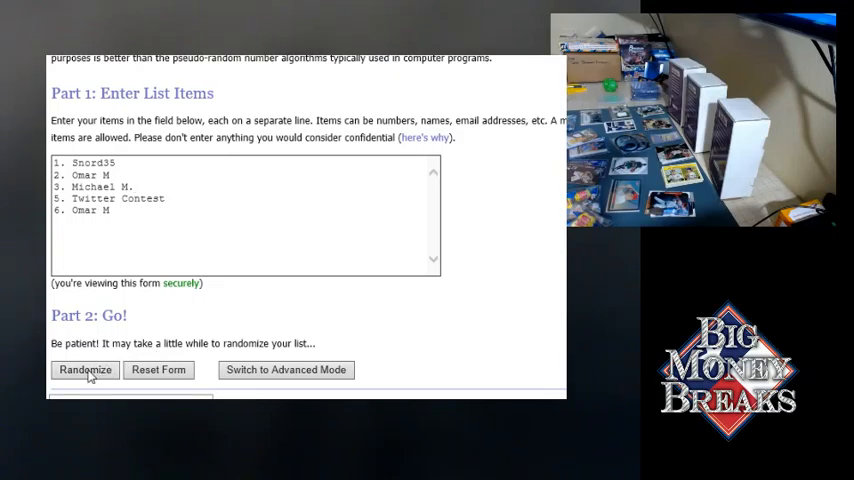
click(85, 370)
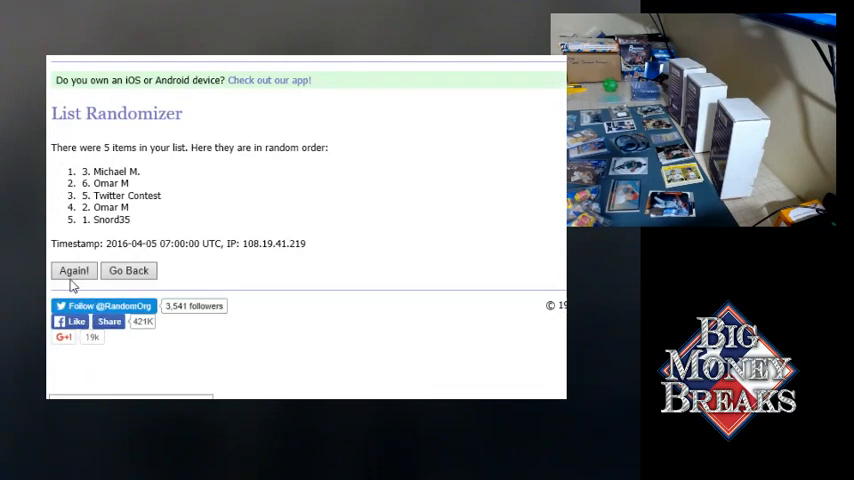
click(73, 270)
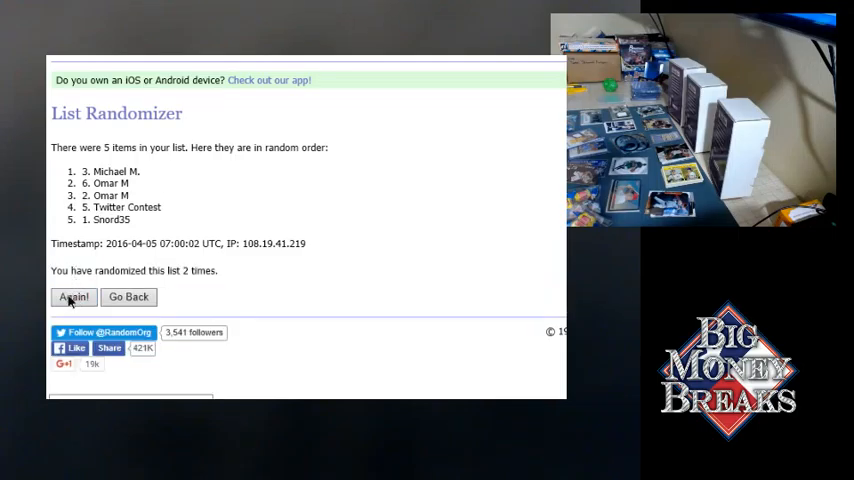
click(73, 297)
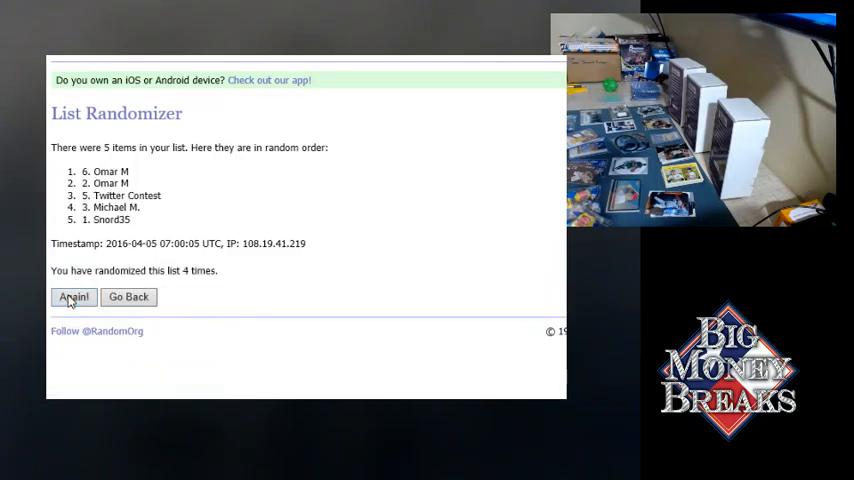
click(73, 297)
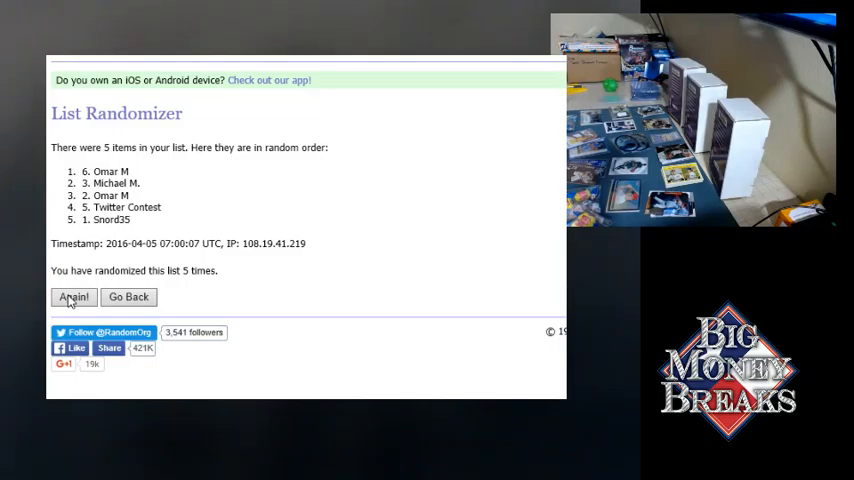
click(73, 297)
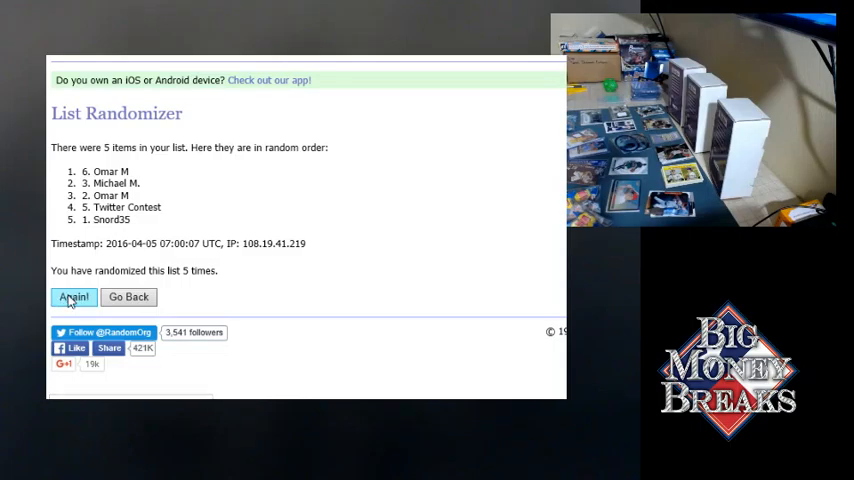
click(73, 297)
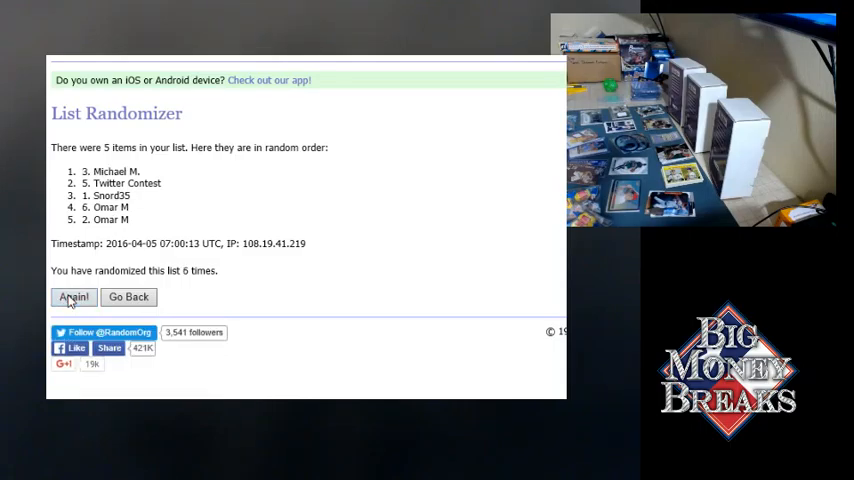
mouse_move(185, 315)
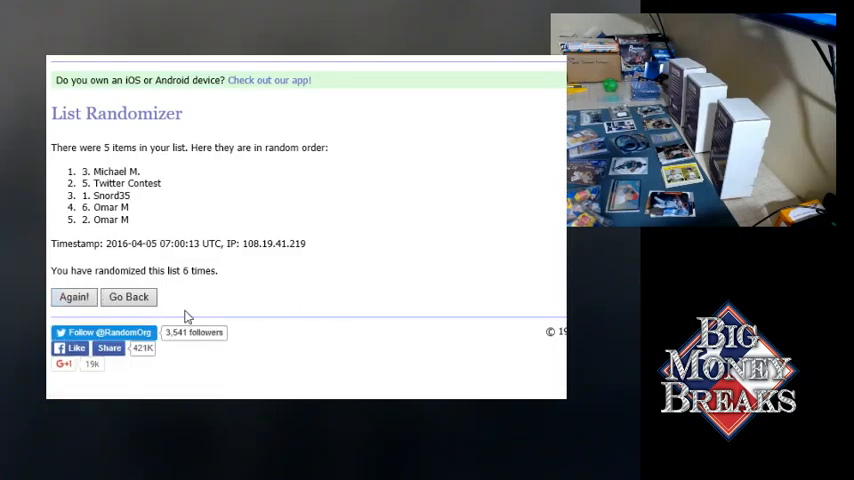